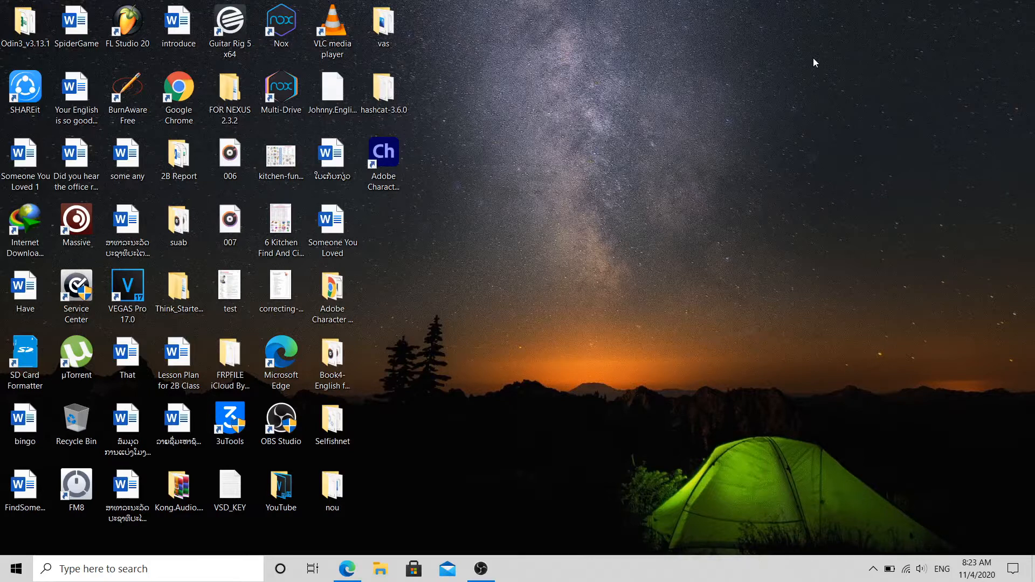
mouse_move(436, 273)
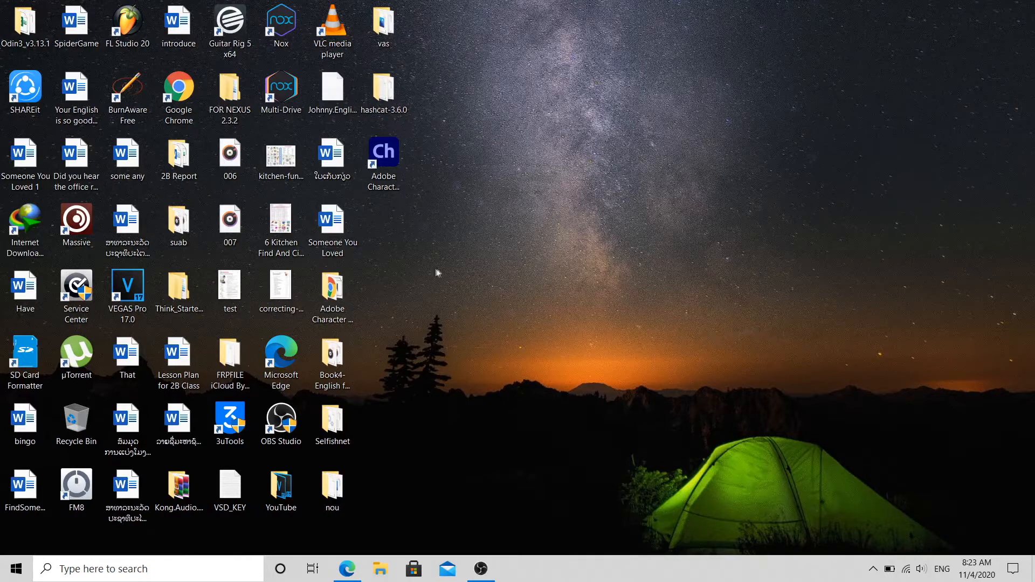
mouse_move(432, 269)
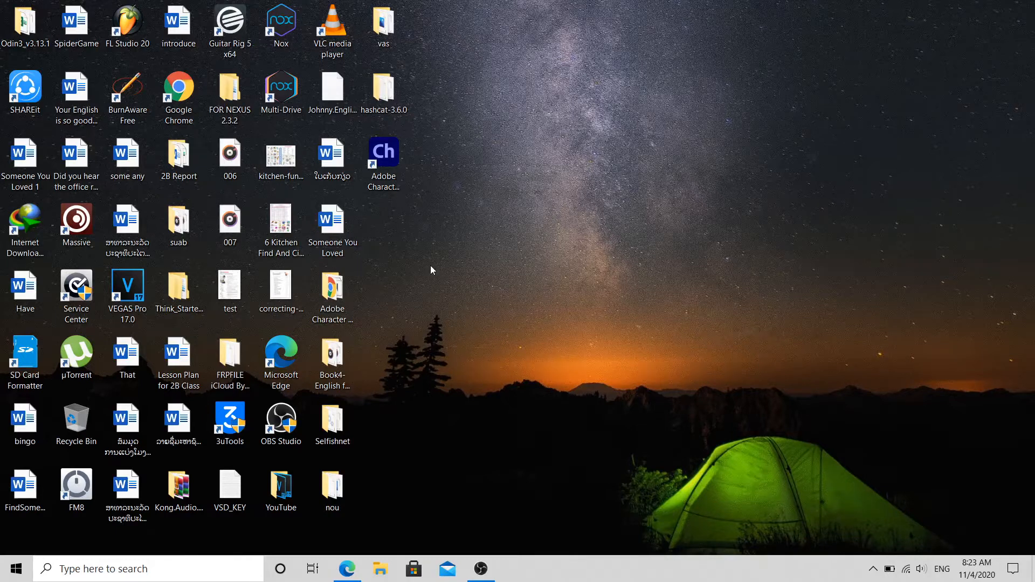
Launch SHAREit from its desktop shortcut and wait on the Connect to PC screen.
left_click(332, 228)
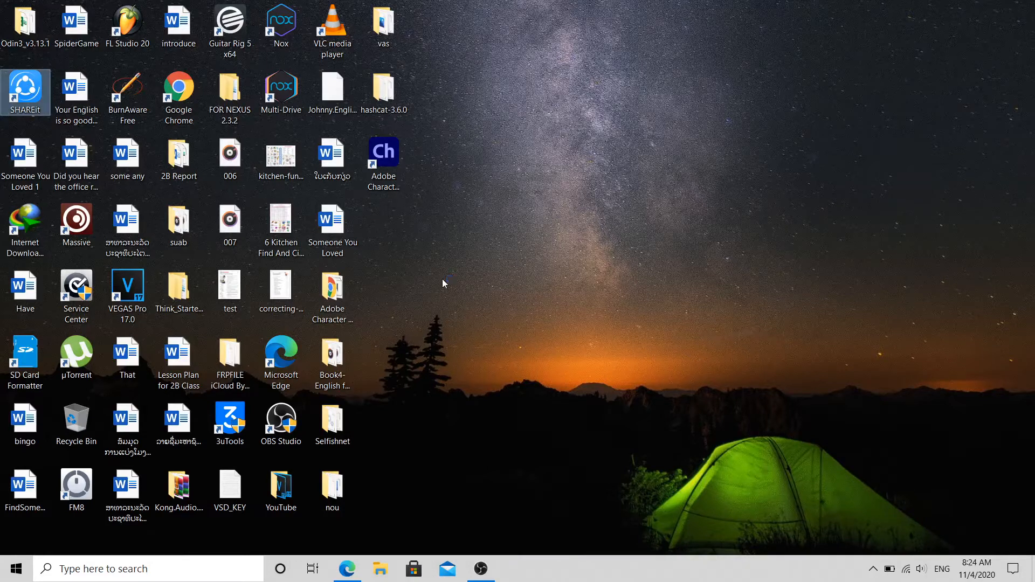
double_click(26, 91)
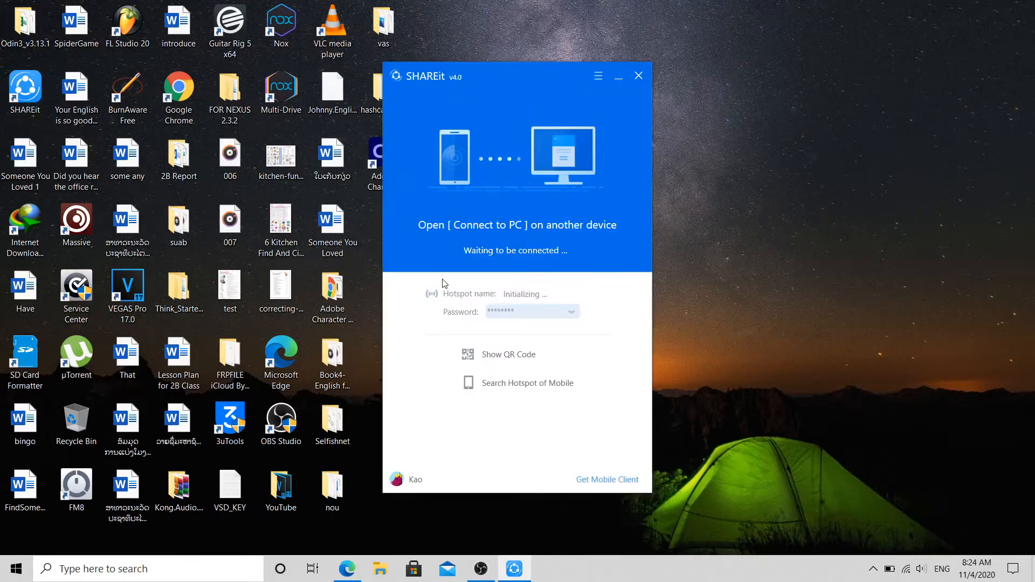
mouse_move(602, 394)
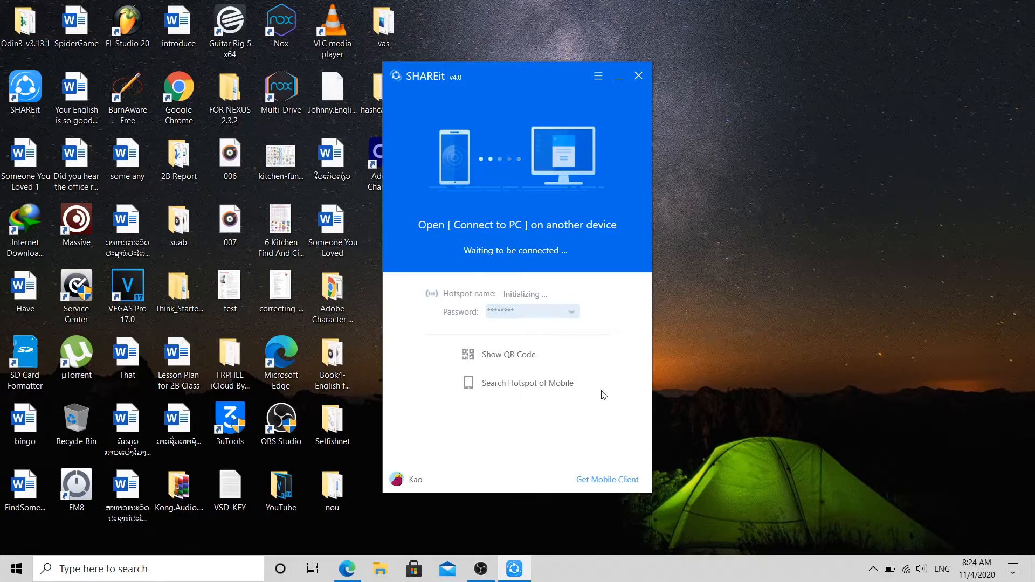
mouse_move(427, 82)
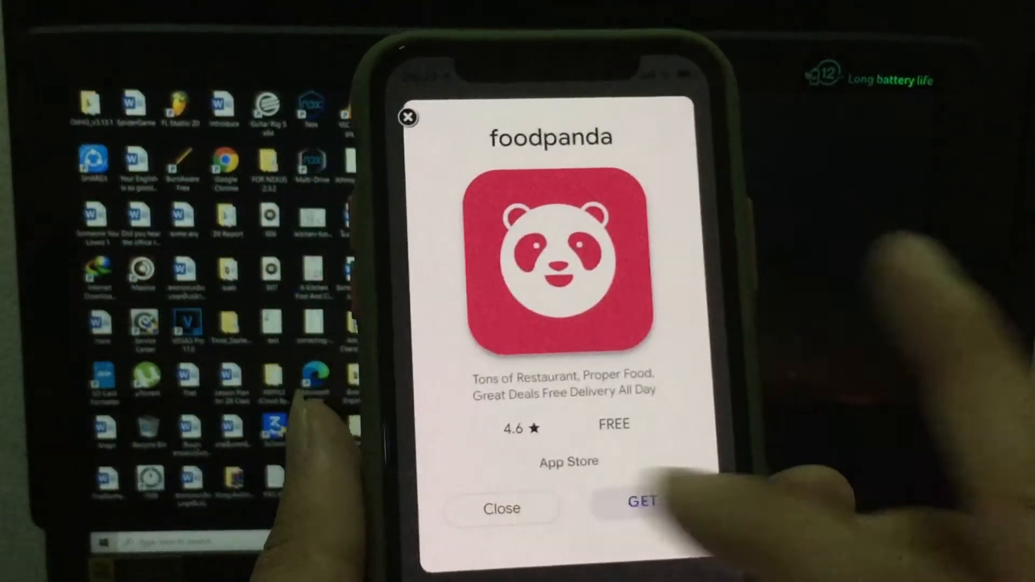
Dismiss the phone's ad and show the PC's QR code for the iPhone X to scan.
left_click(644, 508)
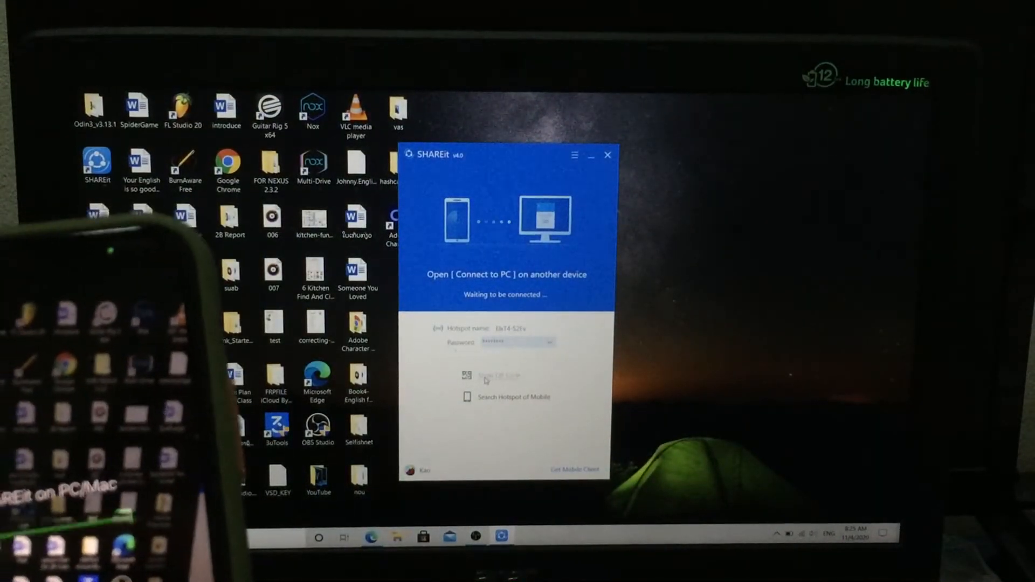
left_click(492, 377)
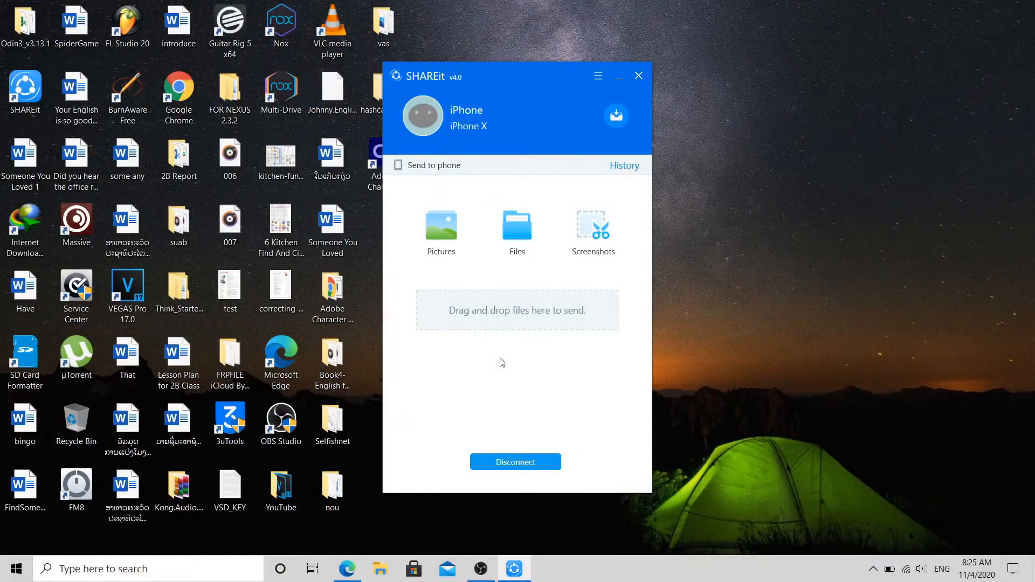
mouse_move(510, 84)
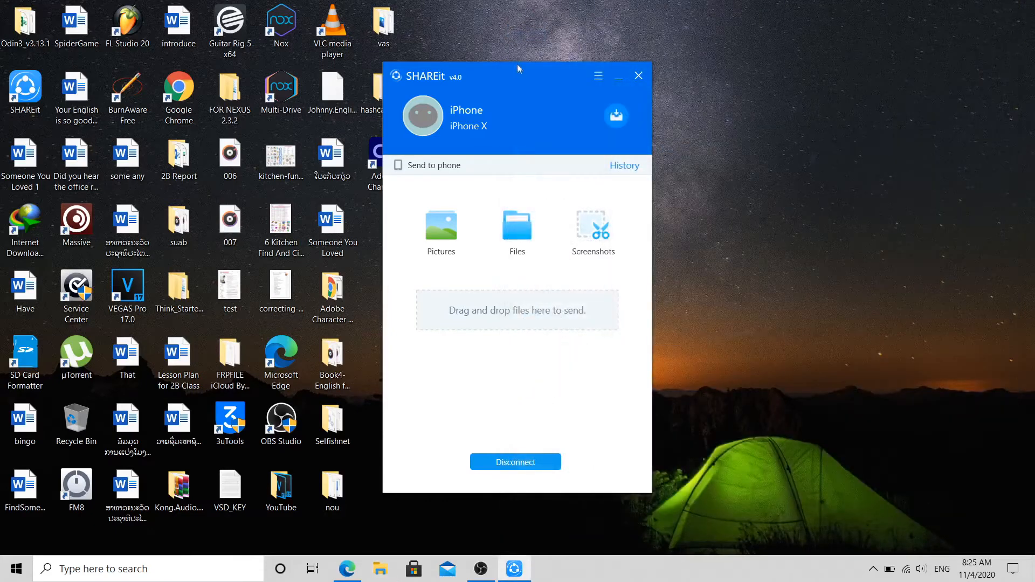
Move SHAREit aside and send 'Someone You Loved.docx' from the desktop to the iPhone X.
left_click_drag(518, 75, 709, 77)
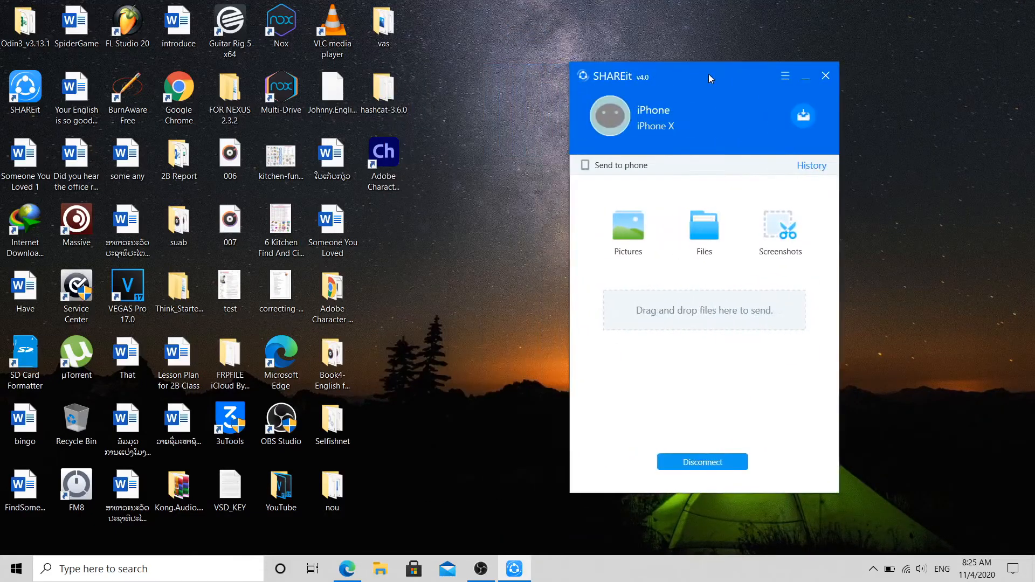
left_click(332, 230)
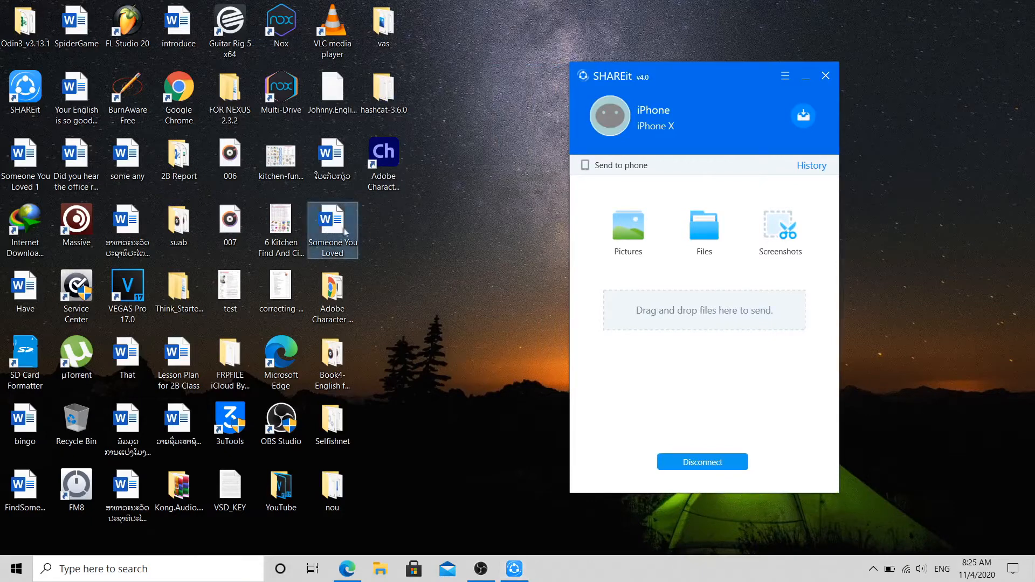
mouse_move(691, 317)
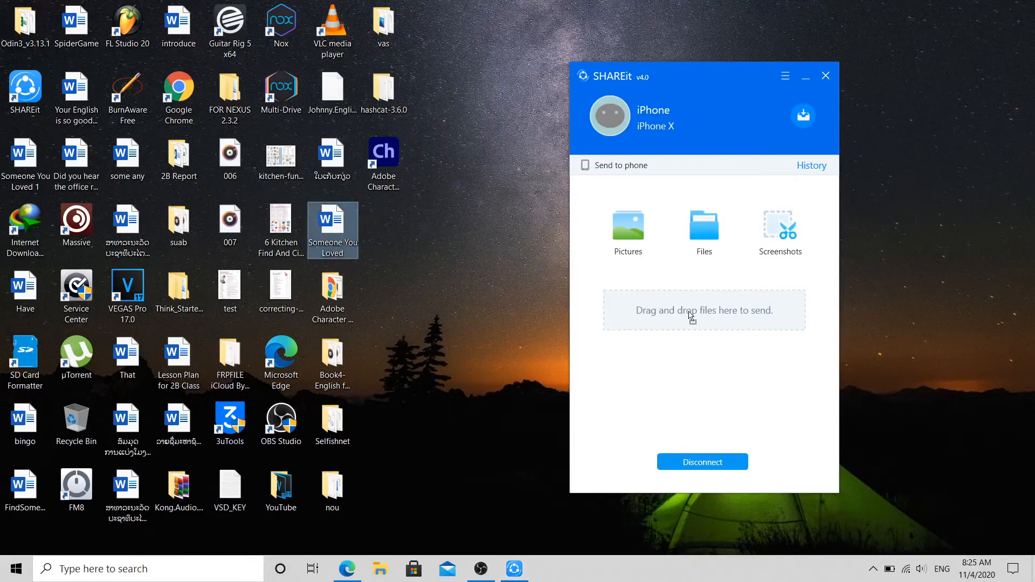
left_click(812, 165)
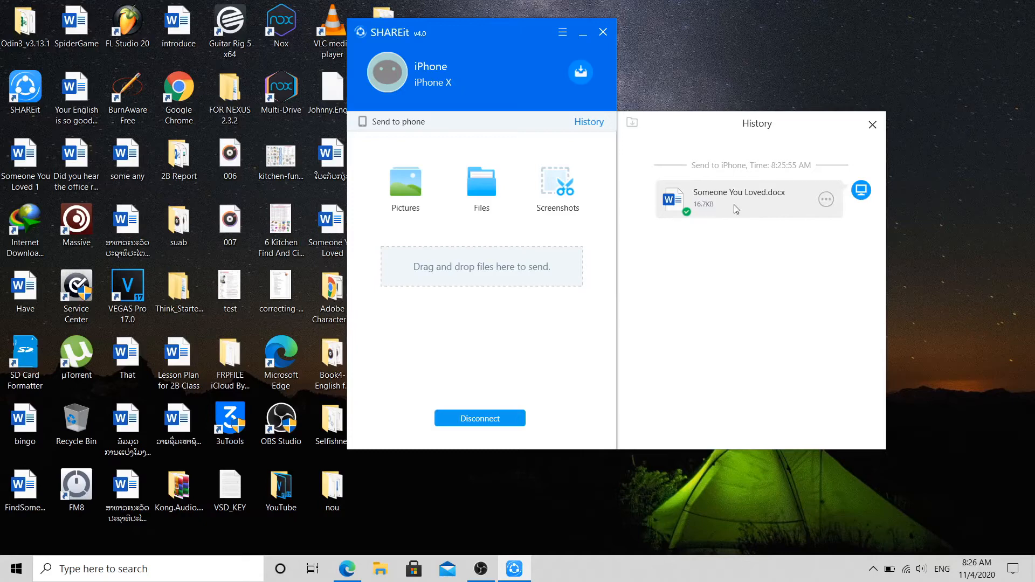
mouse_move(770, 241)
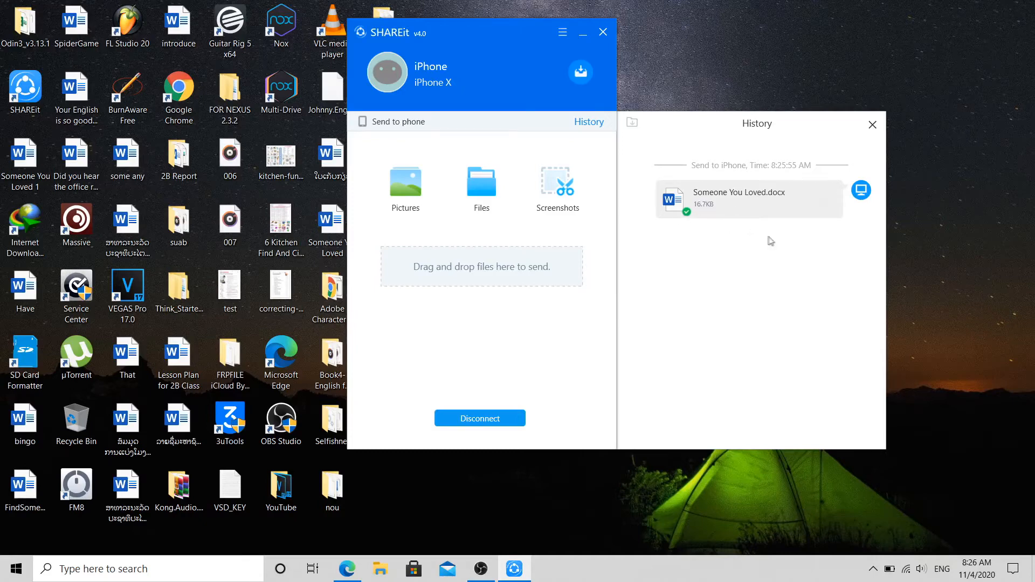
mouse_move(739, 276)
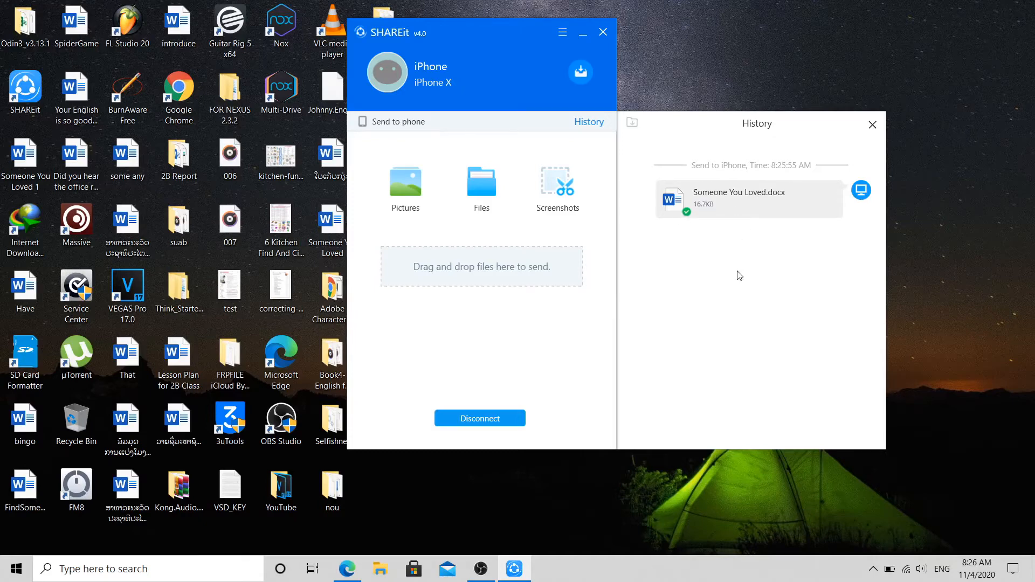